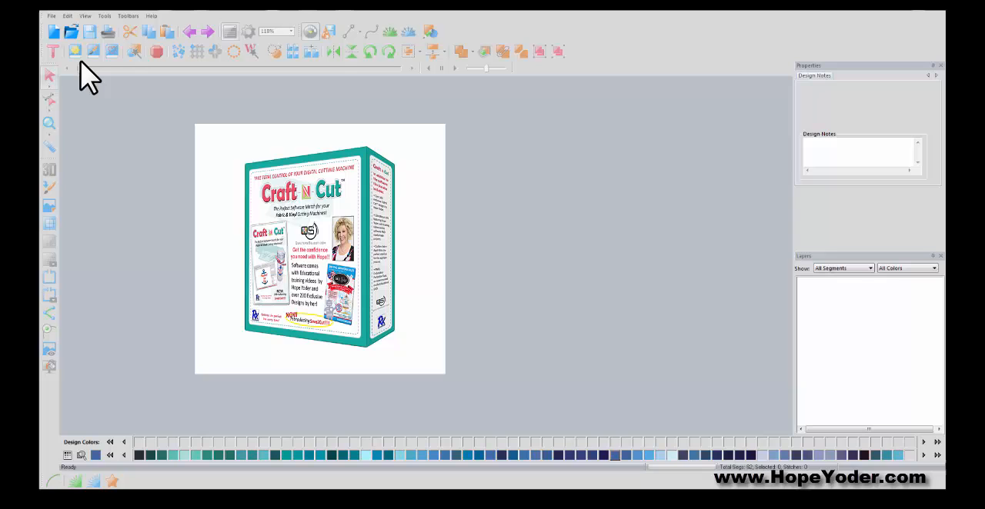
- Start a new blank design, replacing the startup splash image
{"action": "left_click", "coordinate": [54, 31]}
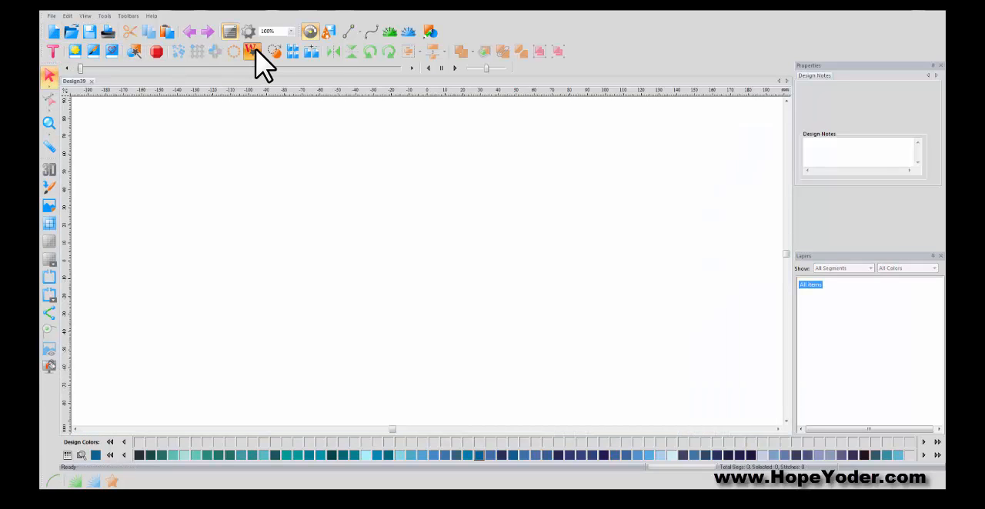
- Start a Word Play design and pick the bird silhouette as its fill shape
{"action": "left_click", "coordinate": [254, 51]}
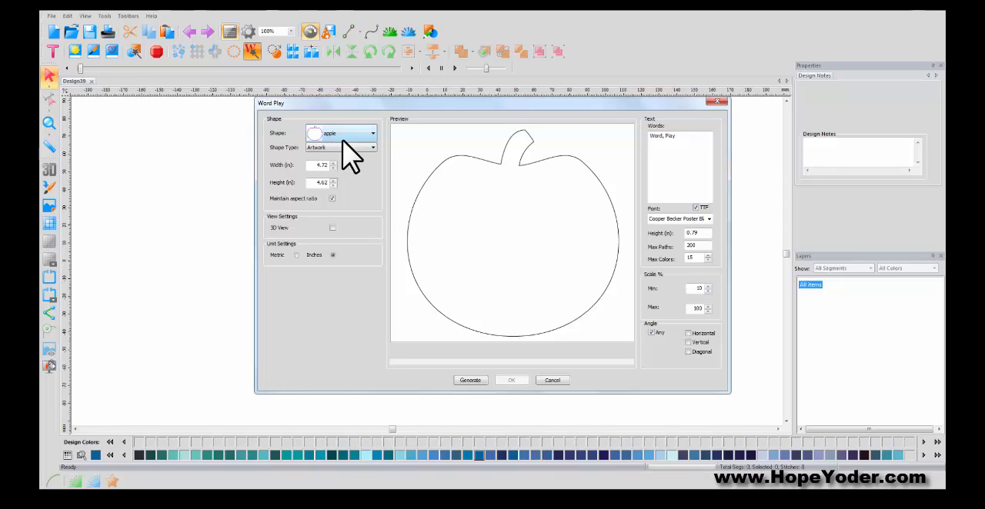
{"action": "mouse_move", "coordinate": [363, 154]}
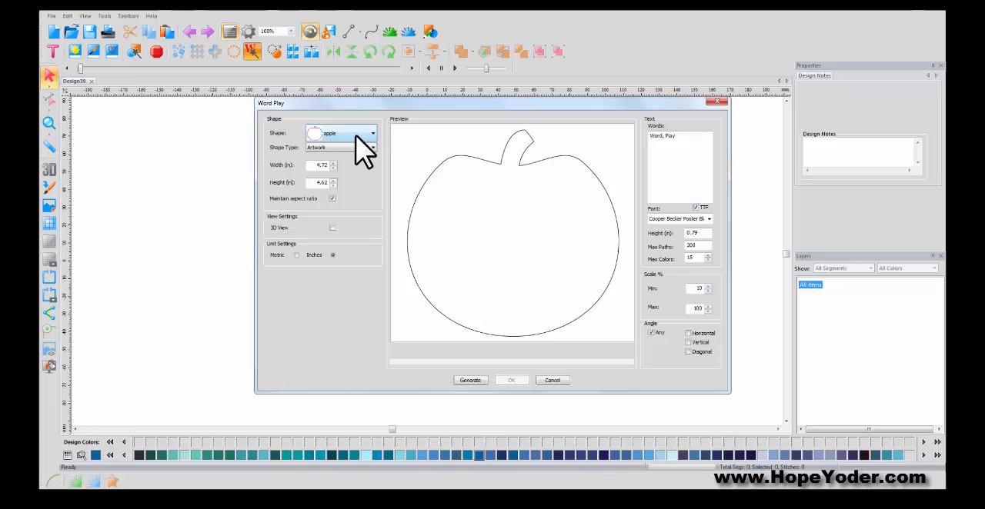
{"action": "left_click", "coordinate": [373, 133]}
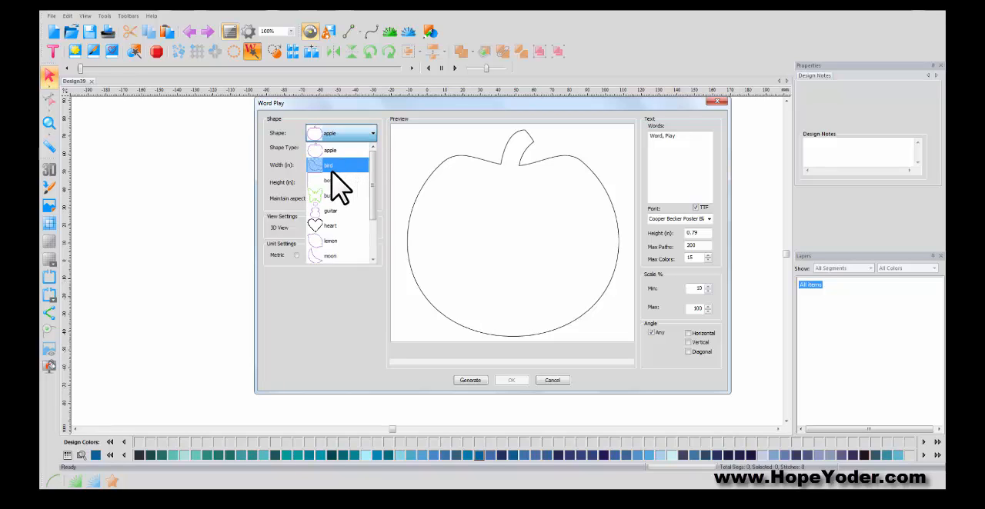
{"action": "mouse_move", "coordinate": [332, 166]}
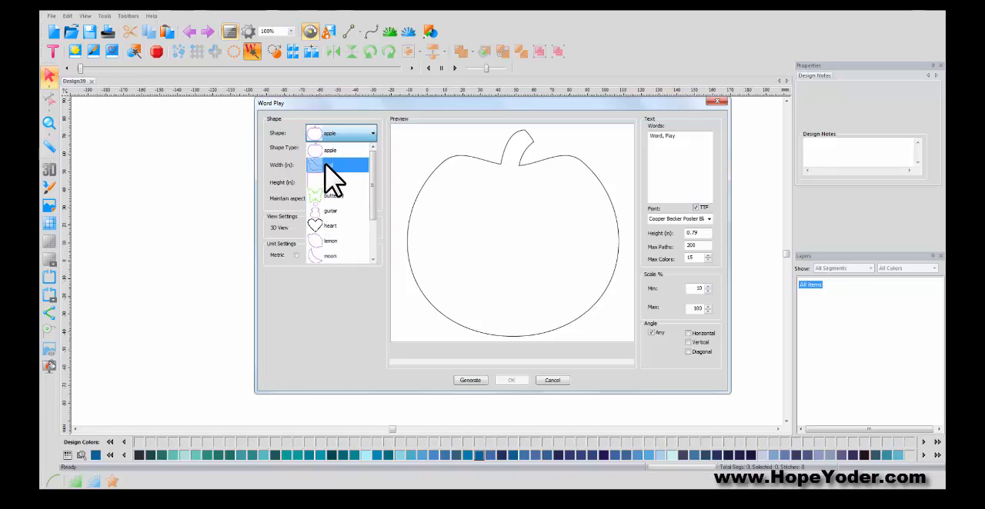
{"action": "left_click", "coordinate": [331, 164]}
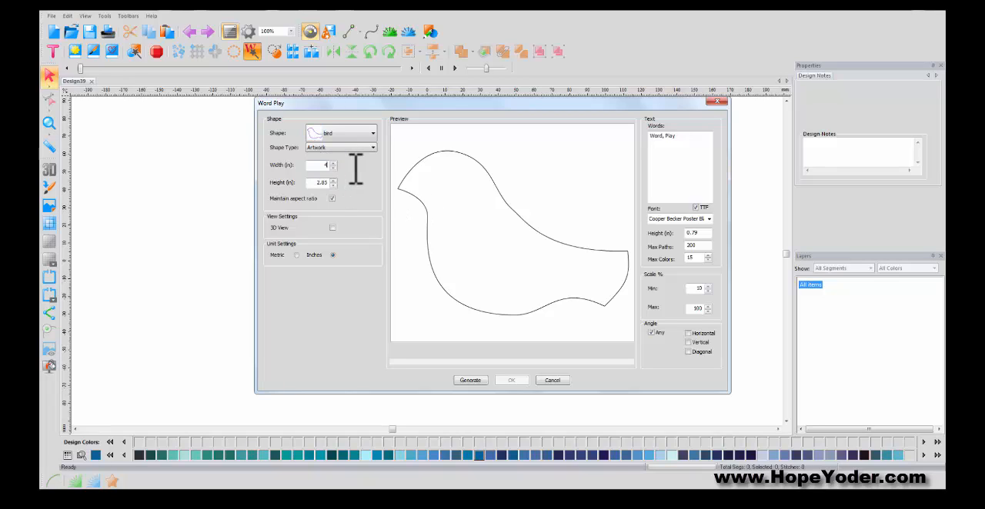
{"action": "mouse_move", "coordinate": [360, 213]}
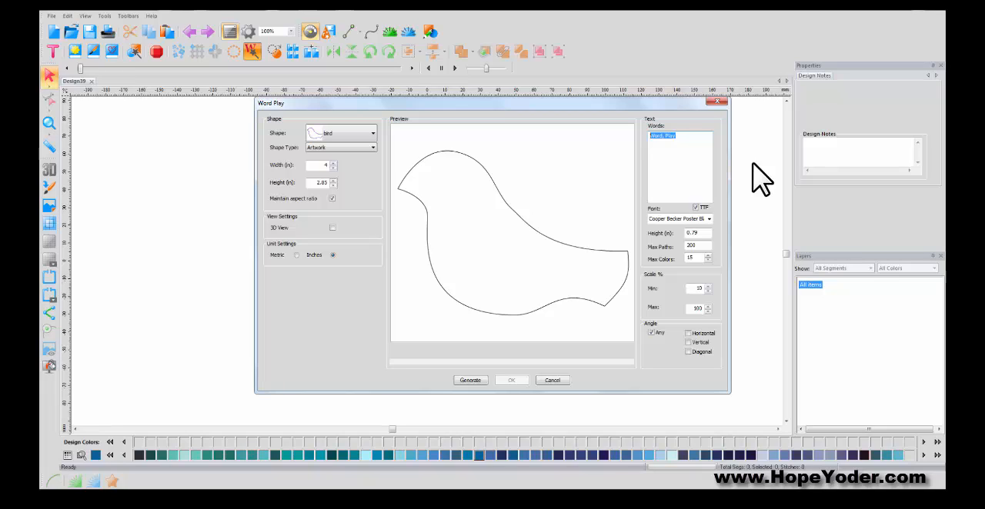
- Enter the words Mr, Mrs, Peron, Bliss and switch their font away from Cooper Black
{"action": "type", "text": "Mr"}
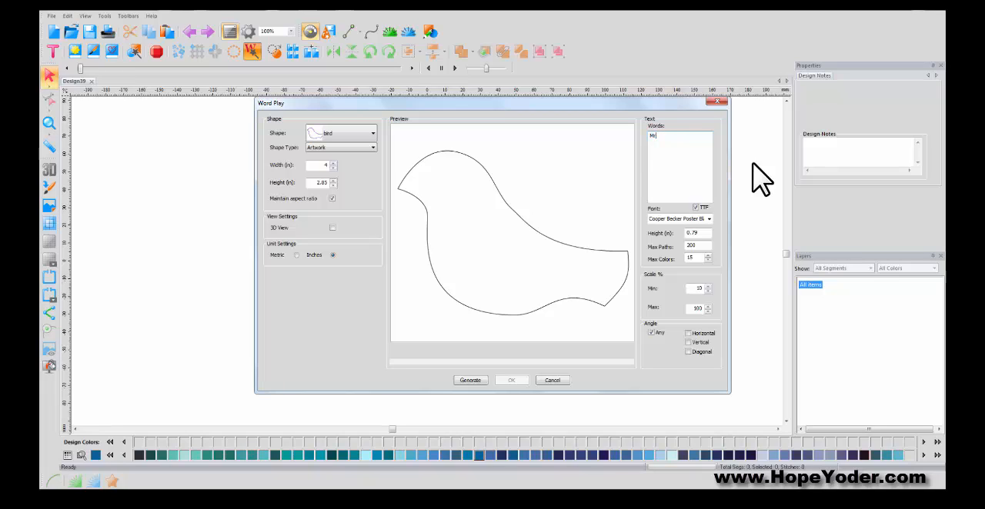
{"action": "type", "text": ","}
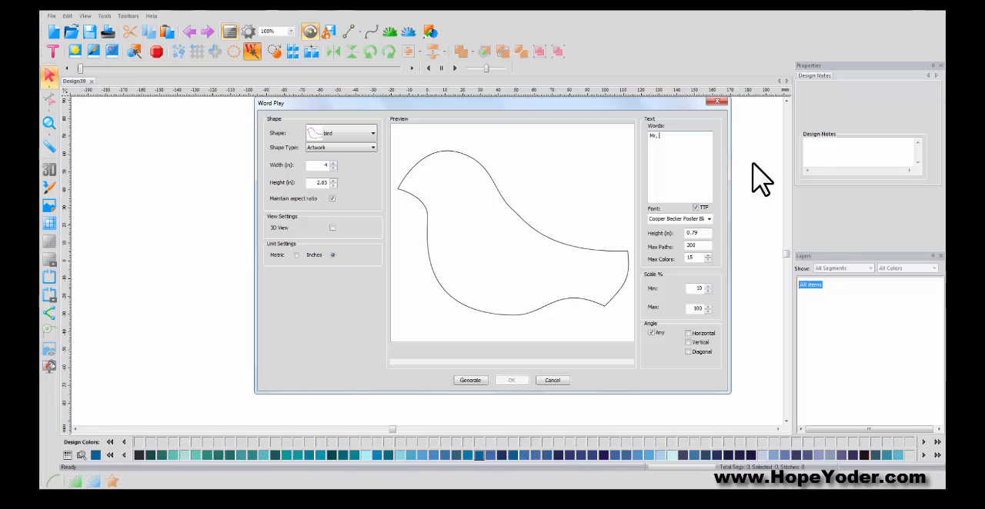
{"action": "type", "text": "Mrs"}
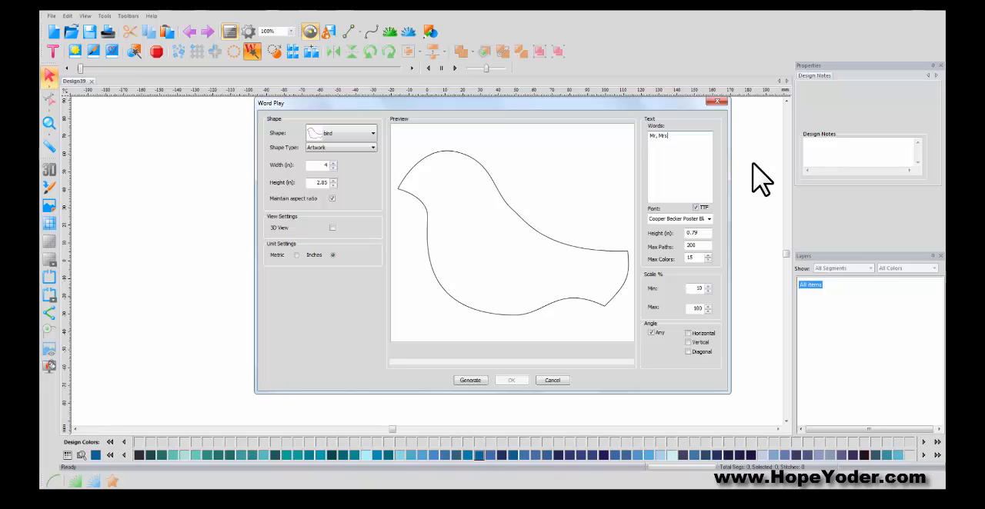
{"action": "type", "text": ", Peton,"}
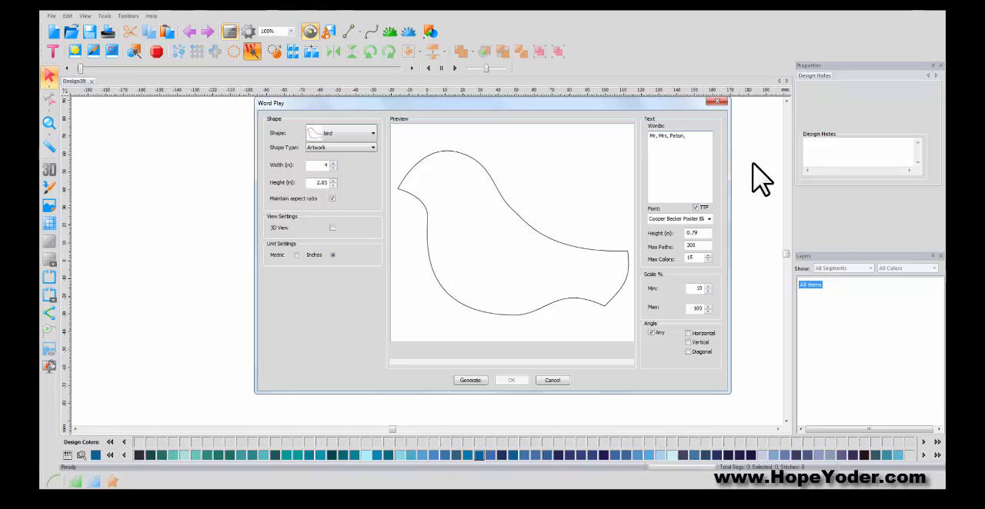
{"action": "type", "text": "Bliss"}
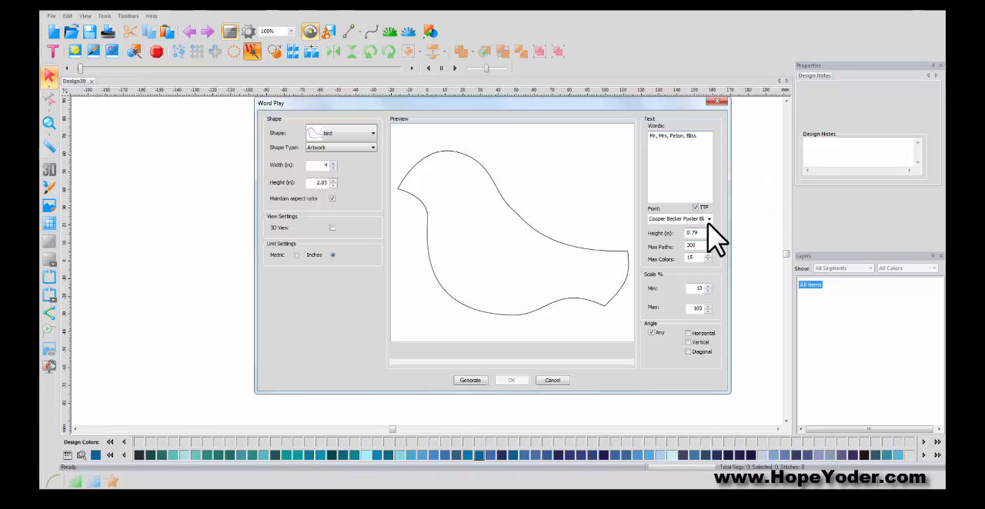
{"action": "left_click", "coordinate": [707, 218]}
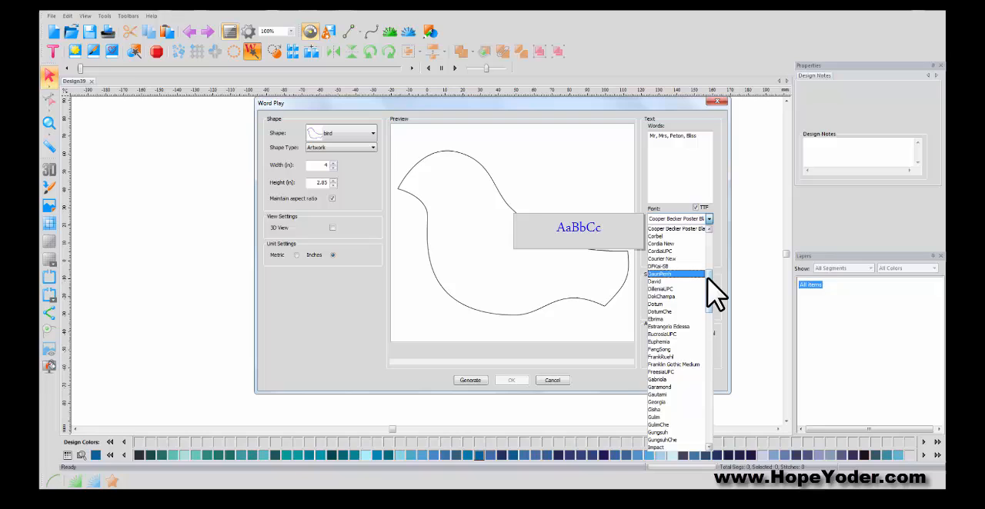
{"action": "left_click", "coordinate": [674, 274]}
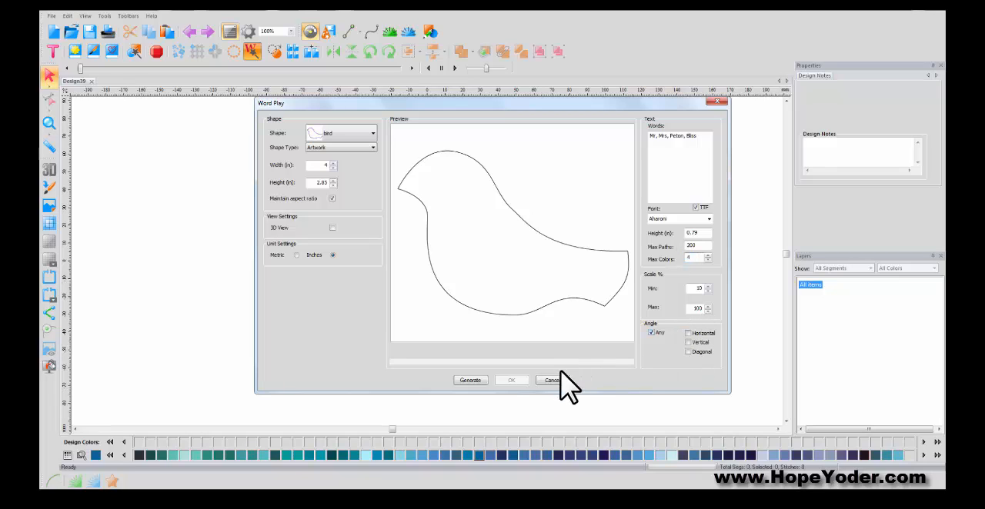
- Generate the word-filled bird, then allow horizontal and vertical word angles and regenerate
{"action": "left_click", "coordinate": [471, 380]}
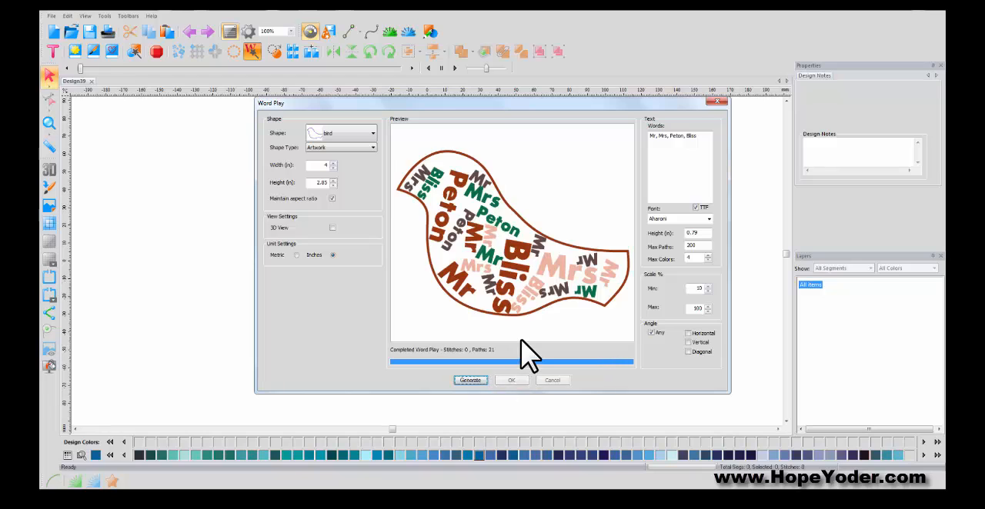
{"action": "mouse_move", "coordinate": [659, 351]}
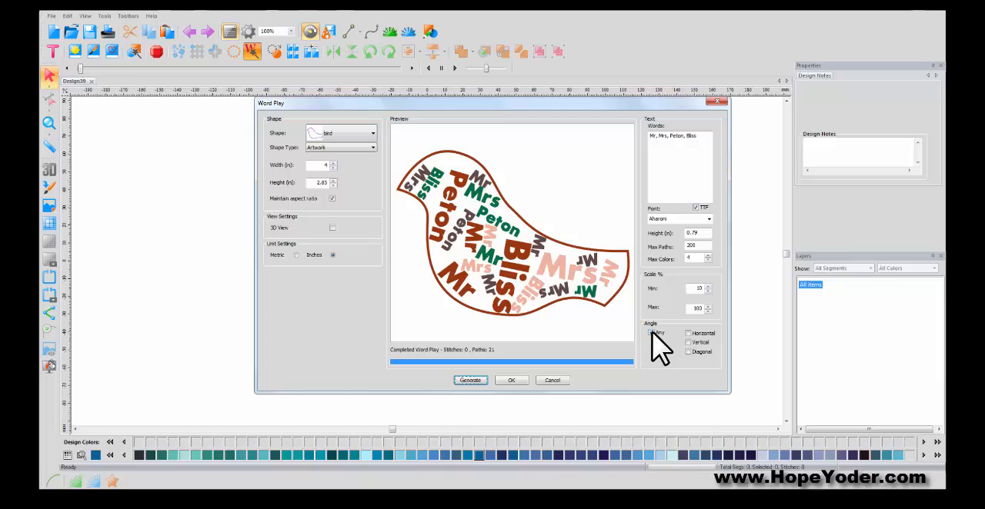
{"action": "left_click", "coordinate": [689, 334]}
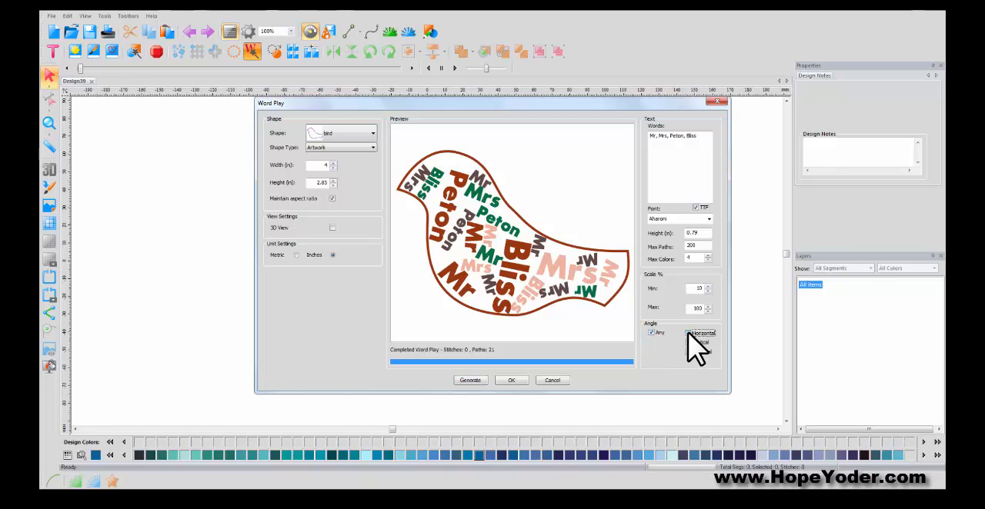
{"action": "left_click", "coordinate": [688, 341]}
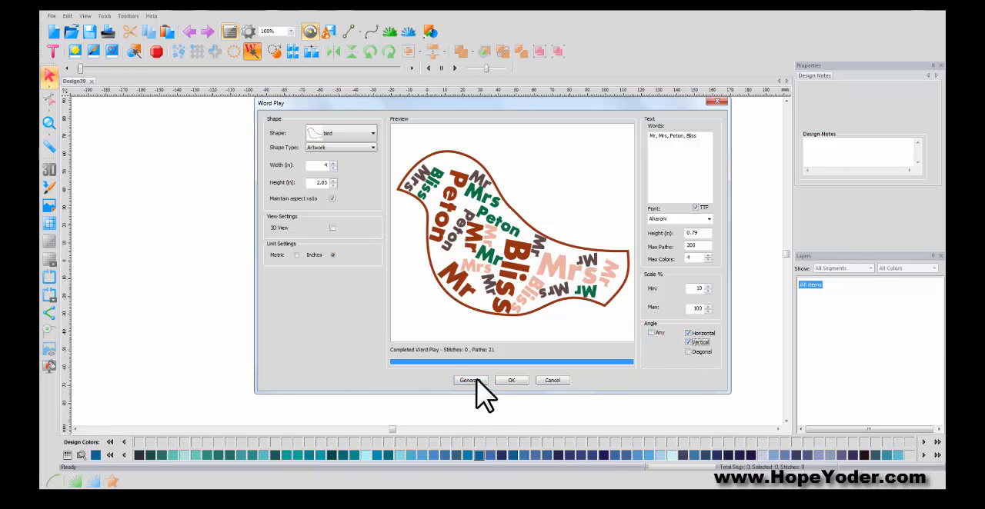
{"action": "left_click", "coordinate": [470, 380]}
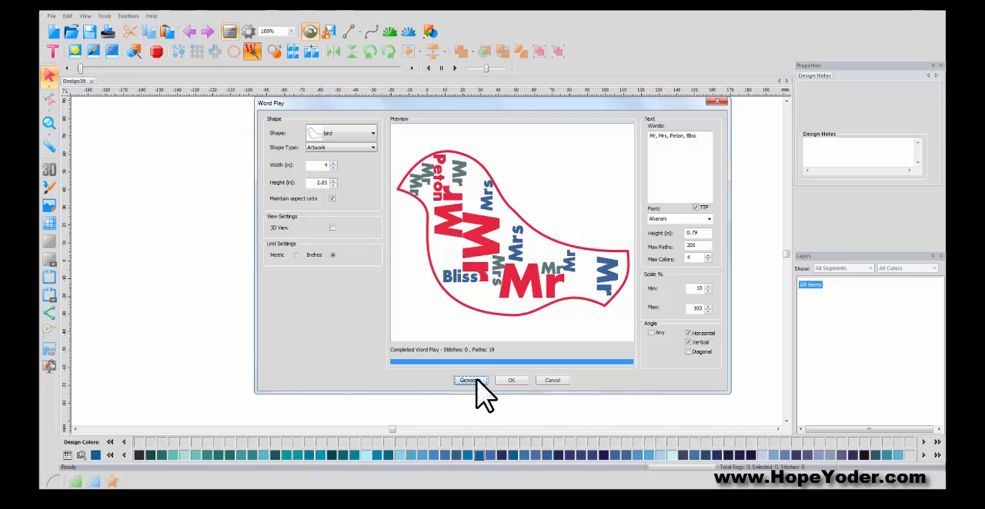
{"action": "mouse_move", "coordinate": [707, 253]}
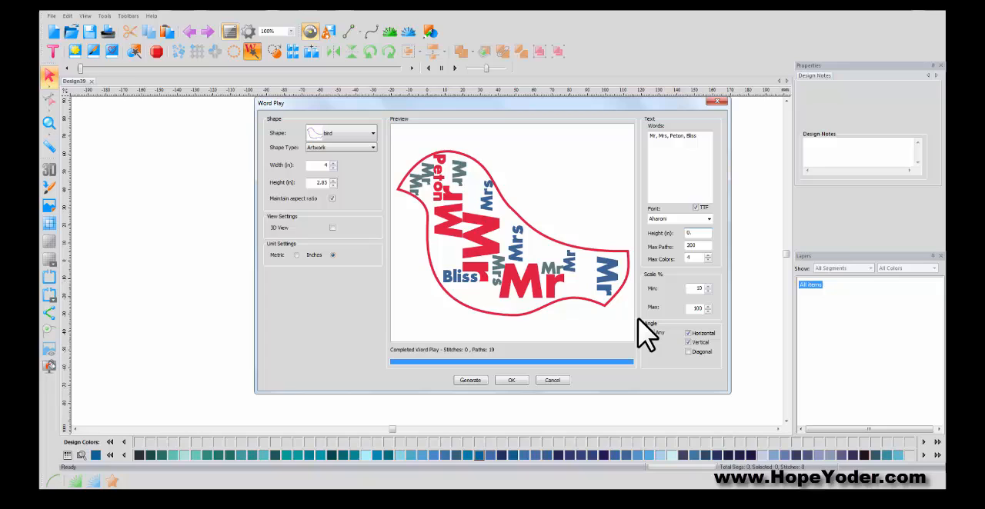
- Regenerate the word arrangement several times, then accept it onto the canvas
{"action": "left_click", "coordinate": [471, 380]}
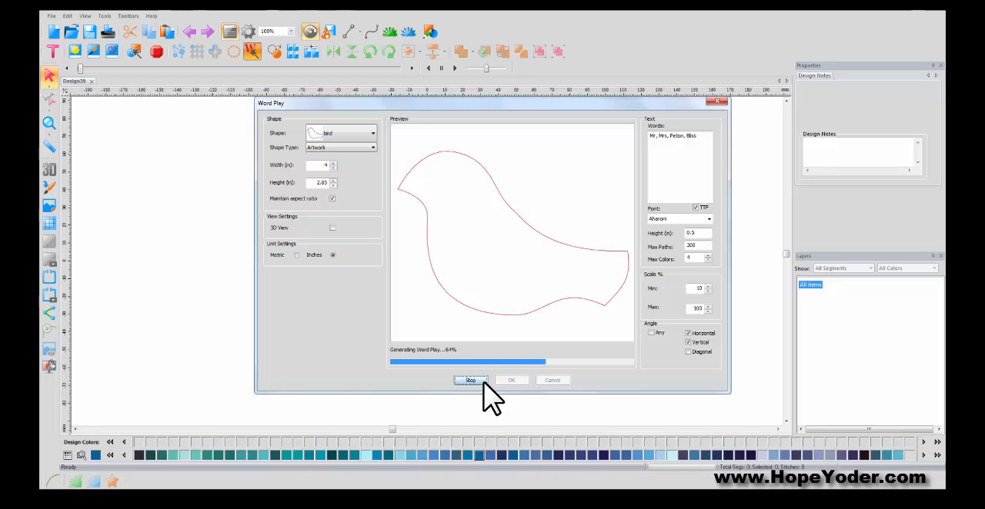
{"action": "left_click", "coordinate": [471, 380]}
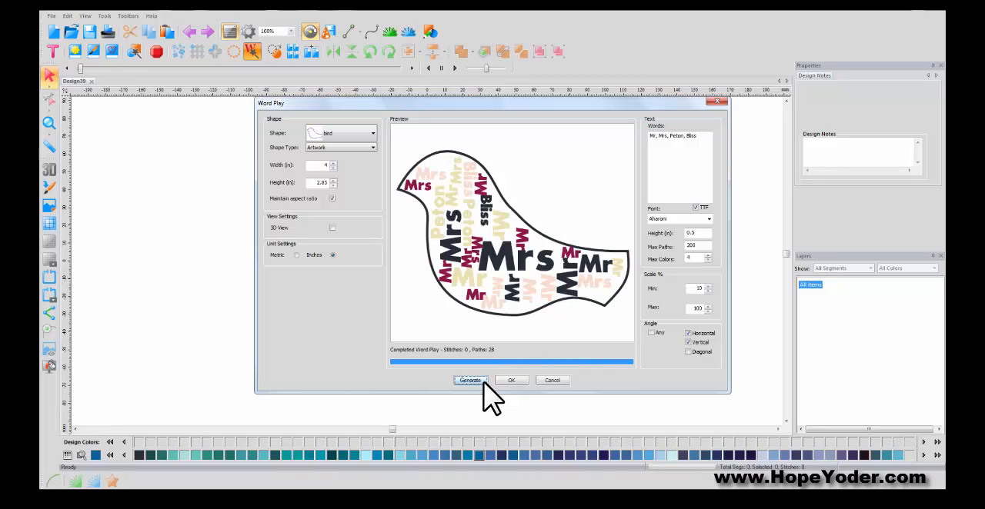
{"action": "mouse_move", "coordinate": [628, 357]}
{"action": "type", "text": "0.4"}
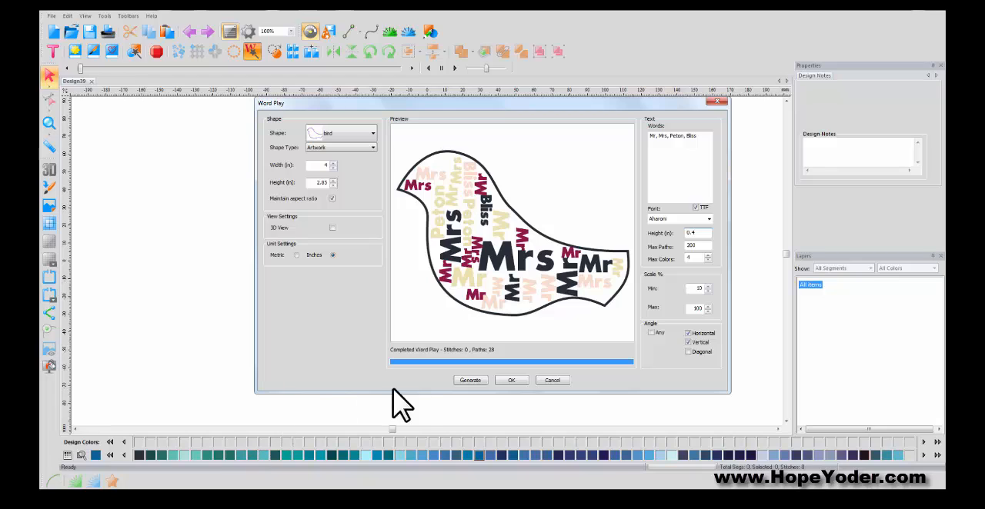
{"action": "left_click", "coordinate": [471, 380]}
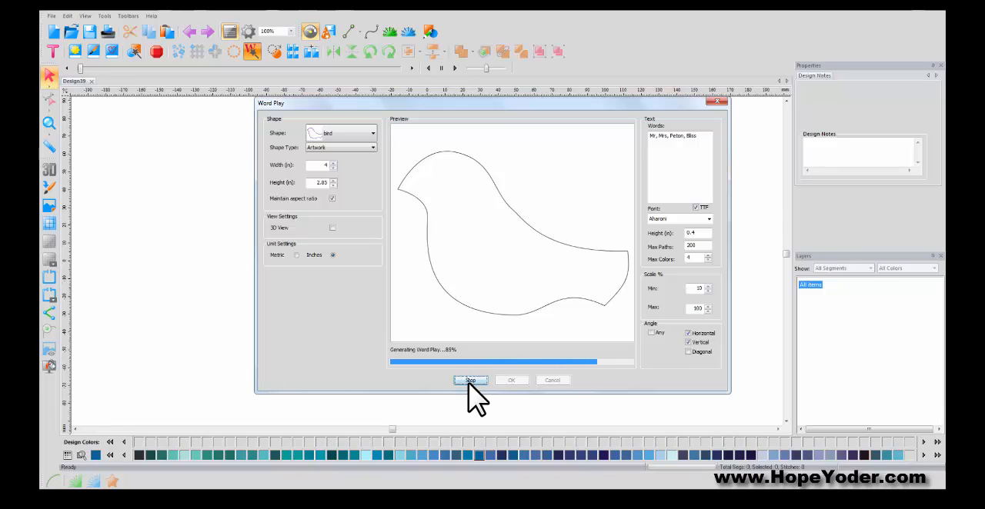
{"action": "left_click", "coordinate": [471, 380]}
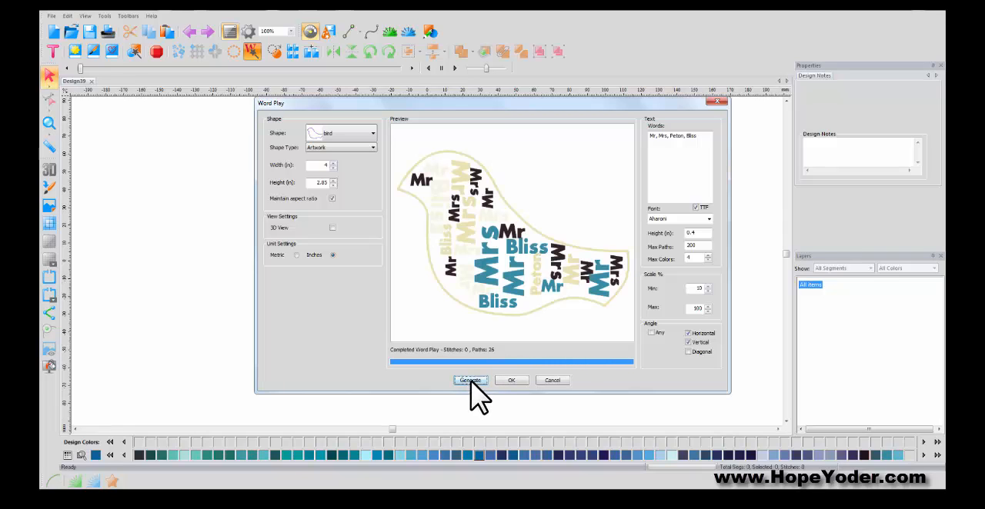
{"action": "left_click", "coordinate": [510, 380]}
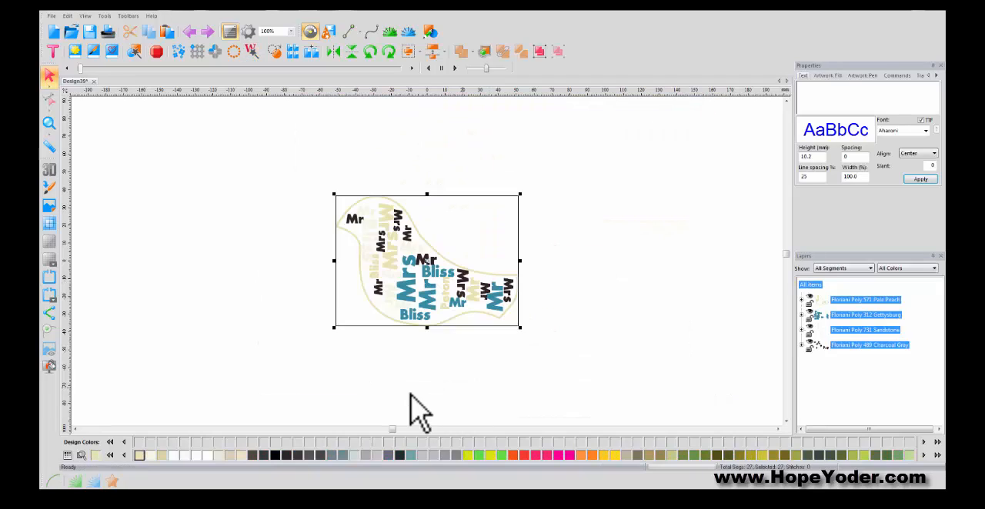
{"action": "mouse_move", "coordinate": [49, 123]}
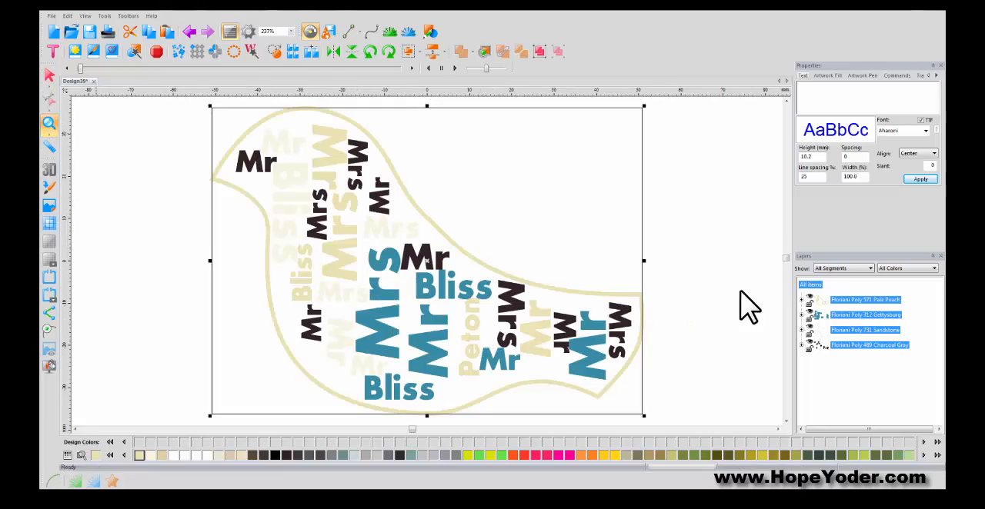
{"action": "mouse_move", "coordinate": [808, 316]}
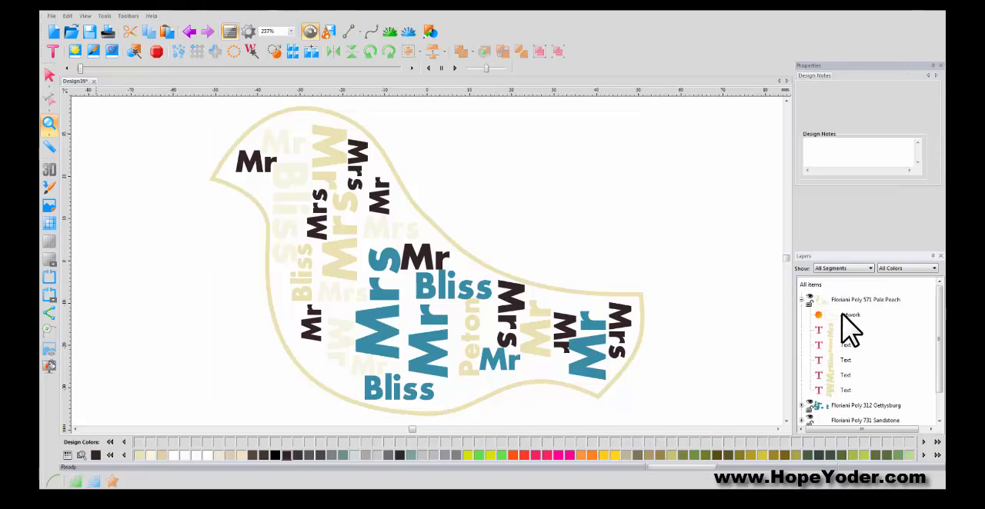
- Expand the bird's first colour group in the Layers panel to show its word pieces
{"action": "left_click", "coordinate": [851, 314]}
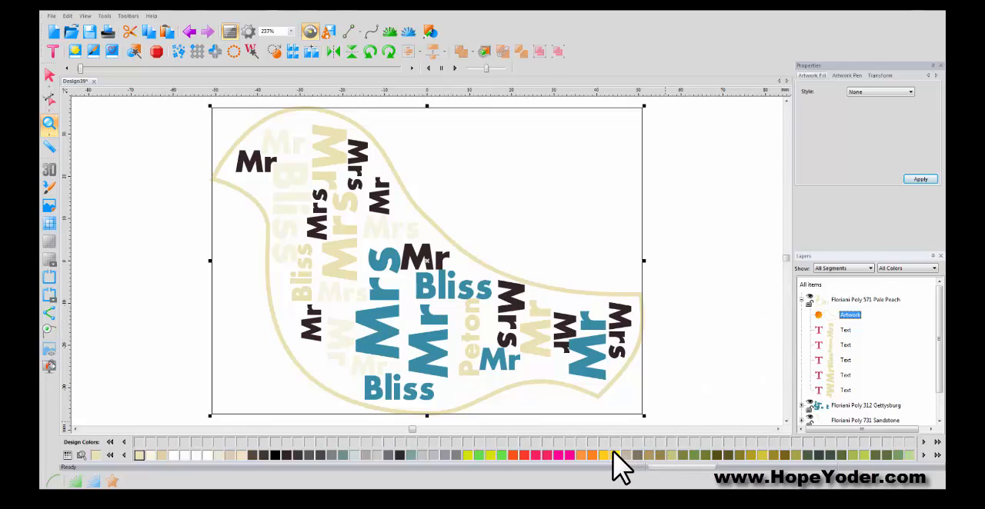
{"action": "mouse_move", "coordinate": [612, 455]}
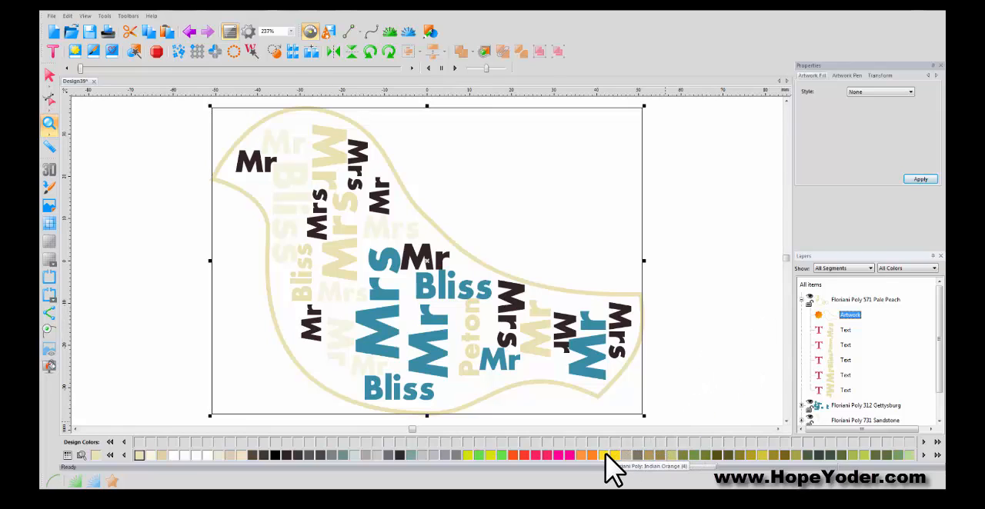
{"action": "mouse_move", "coordinate": [572, 461]}
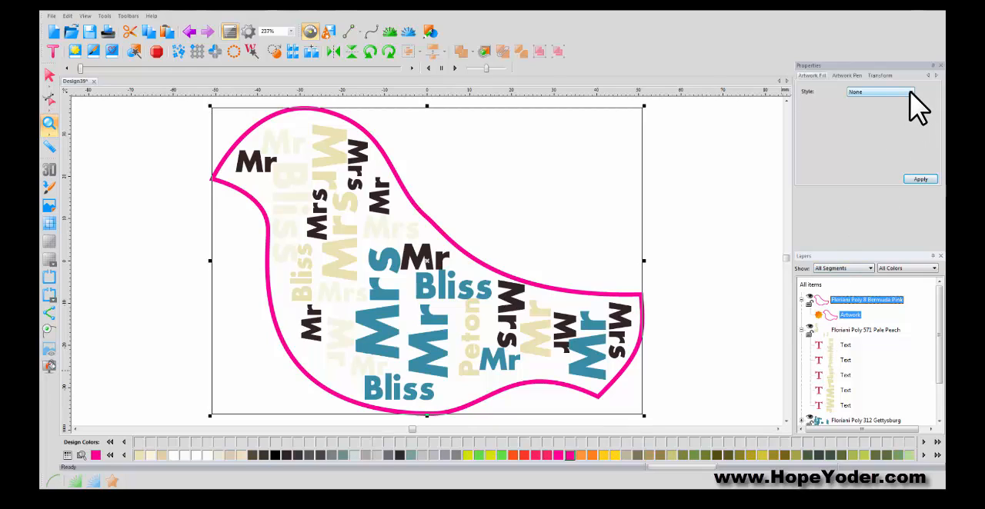
- Give the pink bird outline a Solid fill style and apply it
{"action": "left_click", "coordinate": [906, 92]}
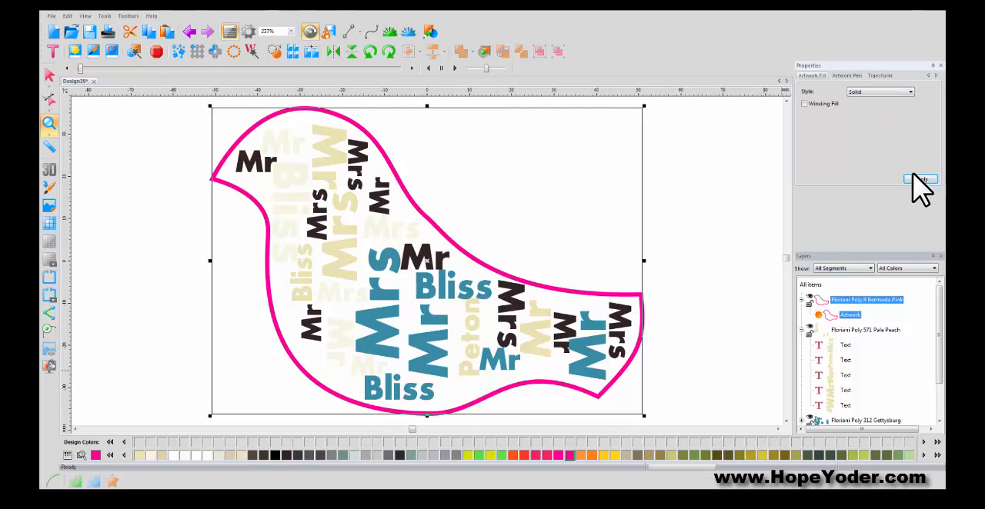
{"action": "left_click", "coordinate": [920, 179]}
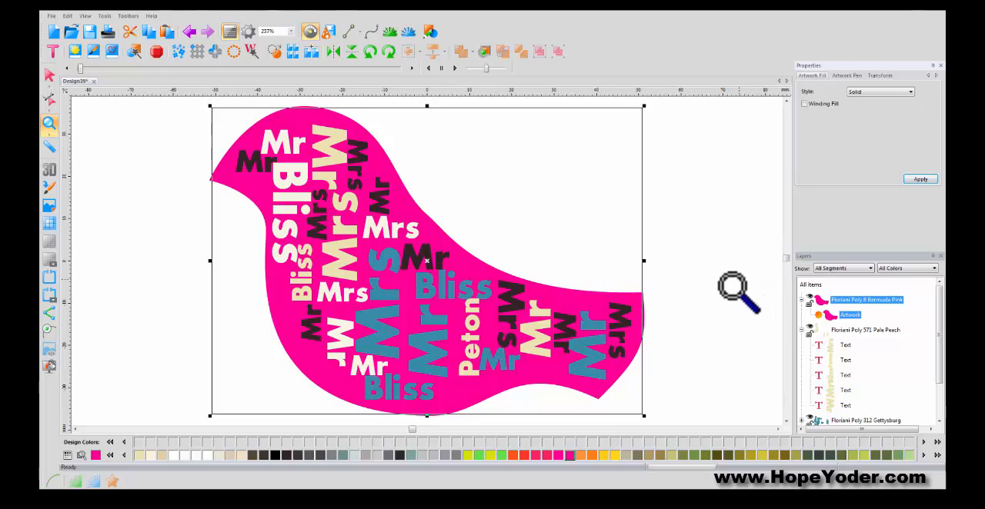
{"action": "mouse_move", "coordinate": [807, 334]}
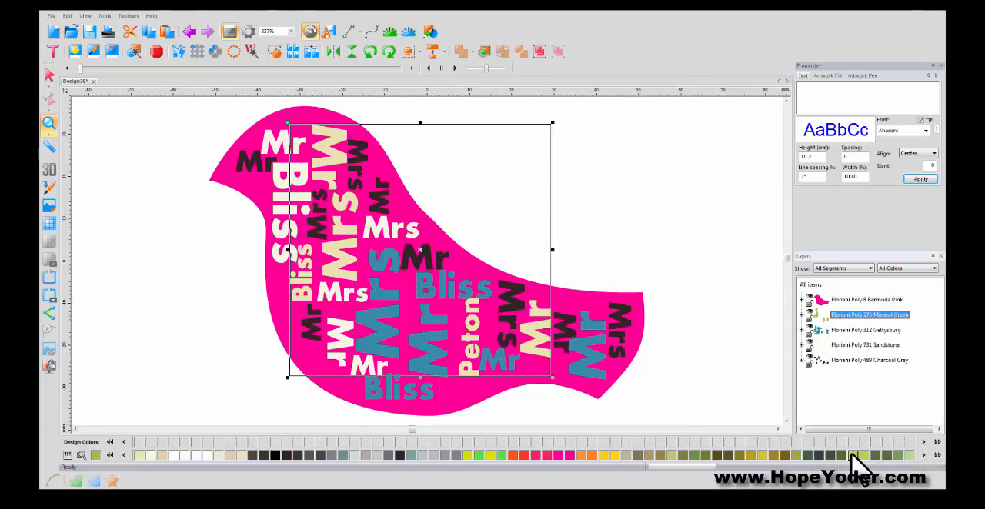
- Recolour three word groups to green, light gray and yellow-orange
{"action": "left_click", "coordinate": [865, 345]}
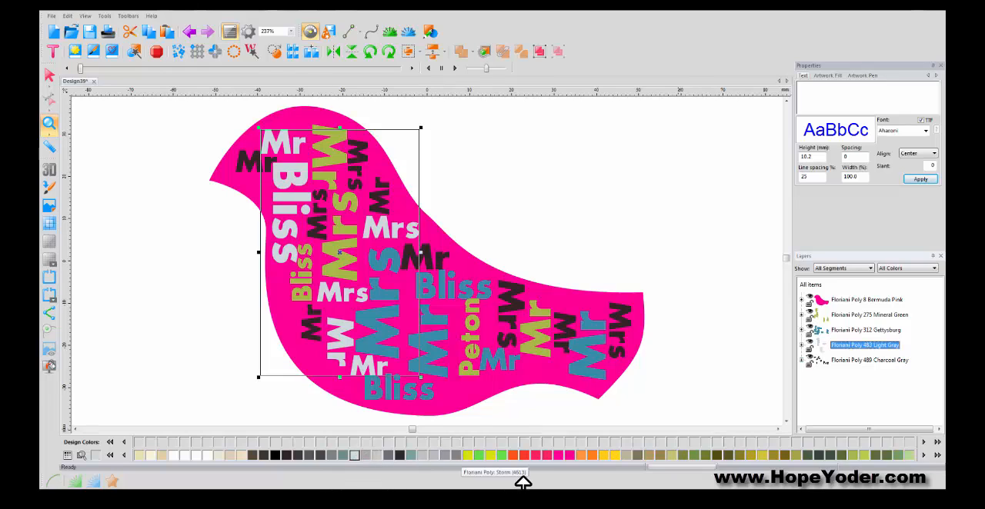
{"action": "left_click", "coordinate": [865, 330]}
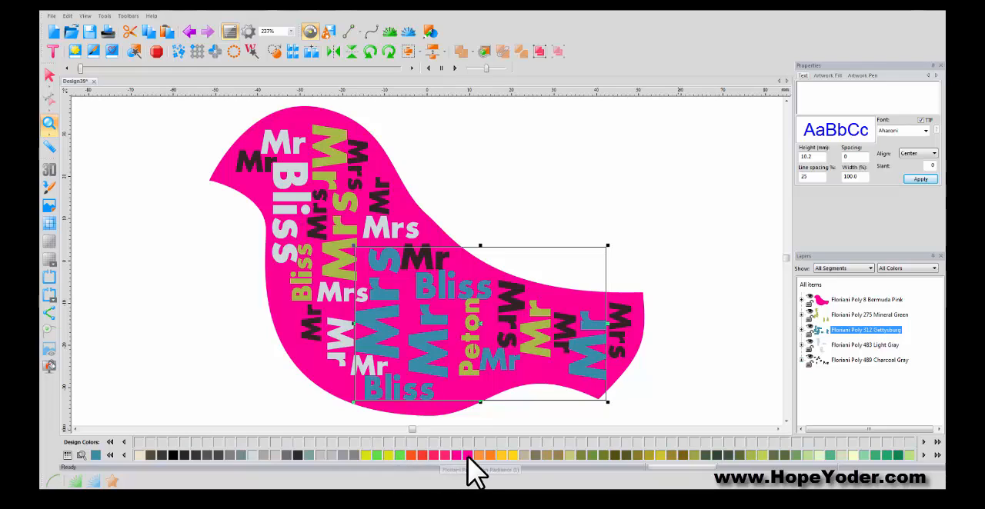
{"action": "left_click", "coordinate": [502, 456]}
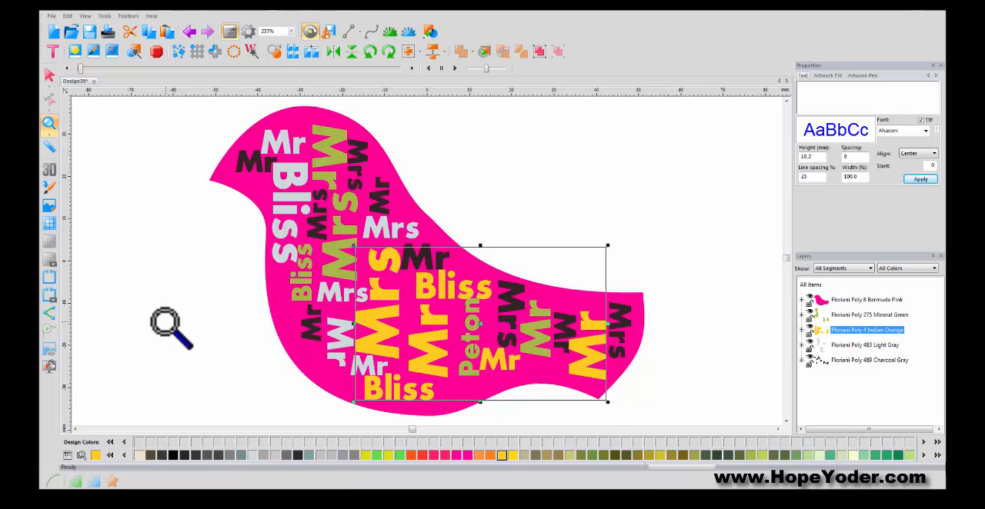
{"action": "mouse_move", "coordinate": [243, 208]}
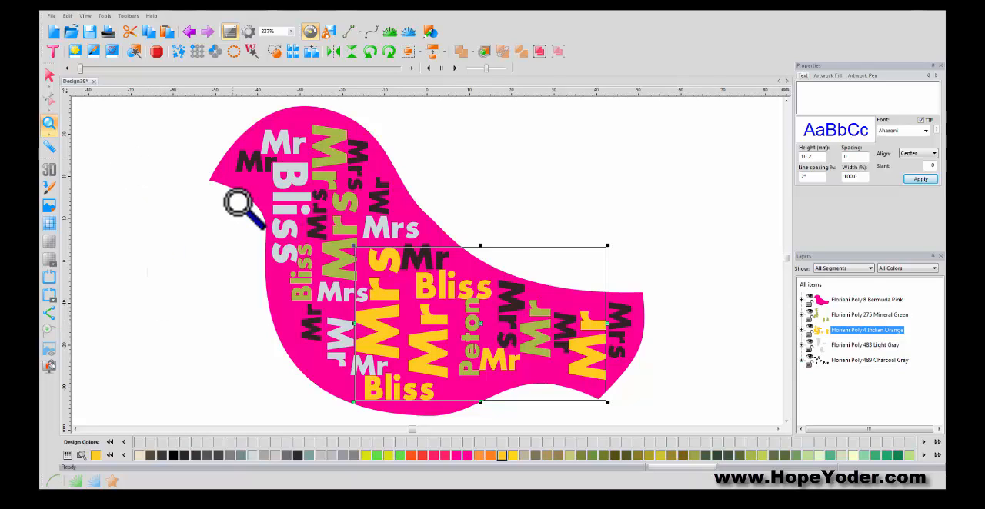
{"action": "mouse_move", "coordinate": [49, 123]}
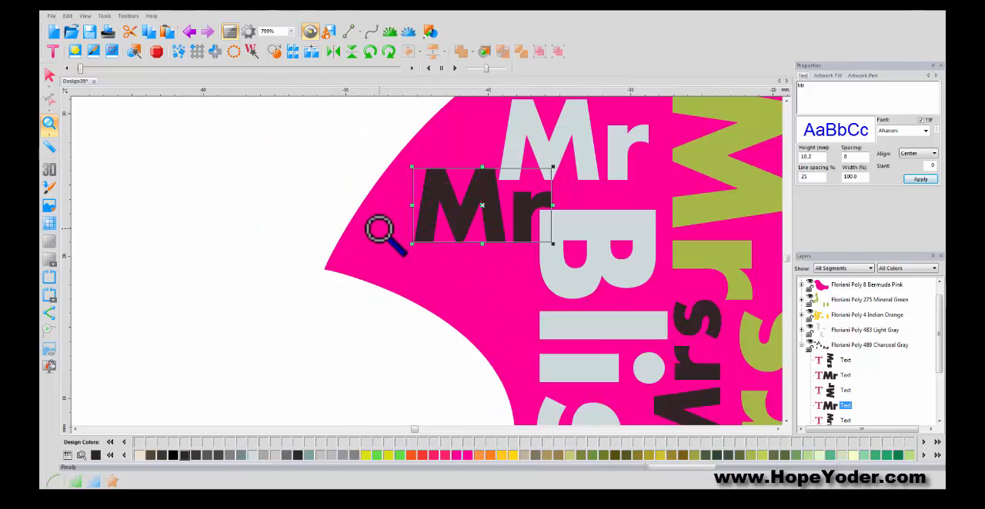
{"action": "mouse_move", "coordinate": [419, 228]}
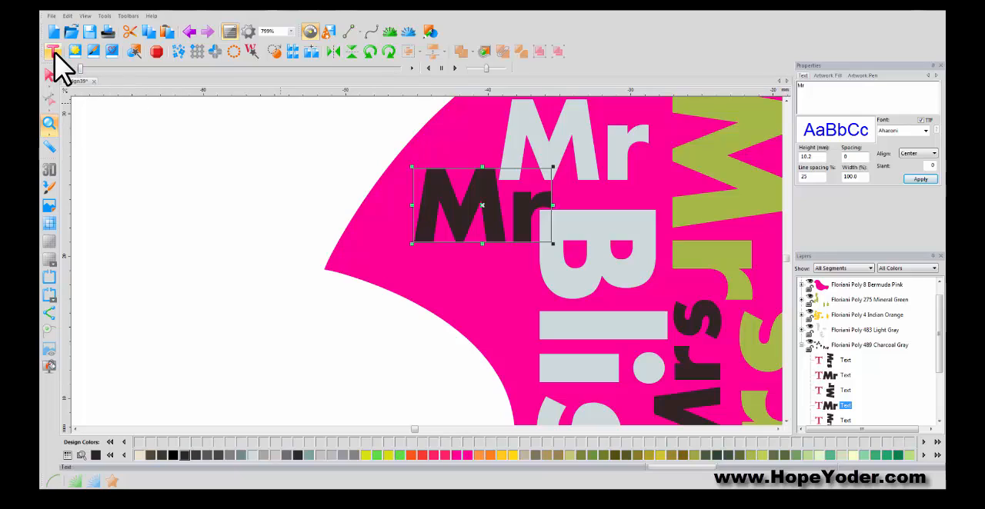
- Envelope-warp the dark Mr word into a pointed beak at the bird's head and finish the edit
{"action": "left_click", "coordinate": [52, 51]}
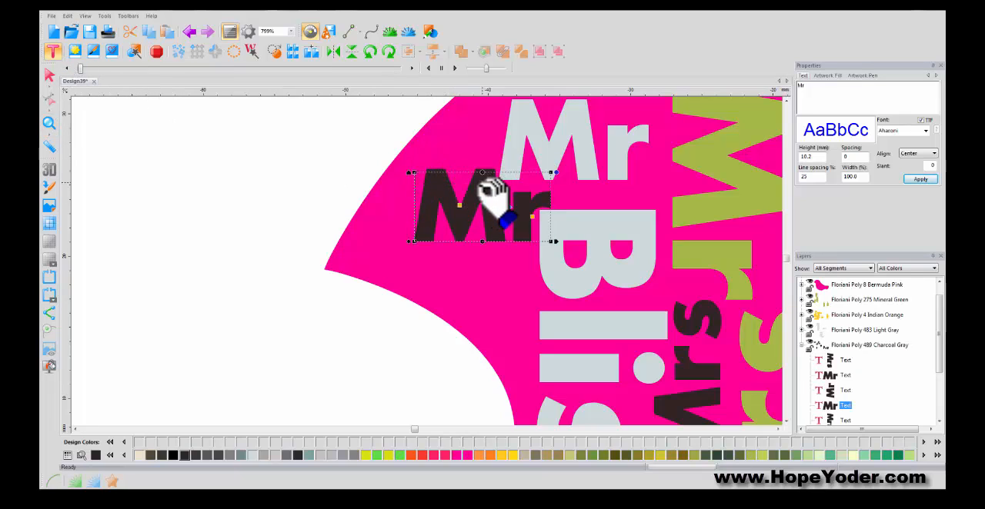
{"action": "right_click", "coordinate": [504, 203]}
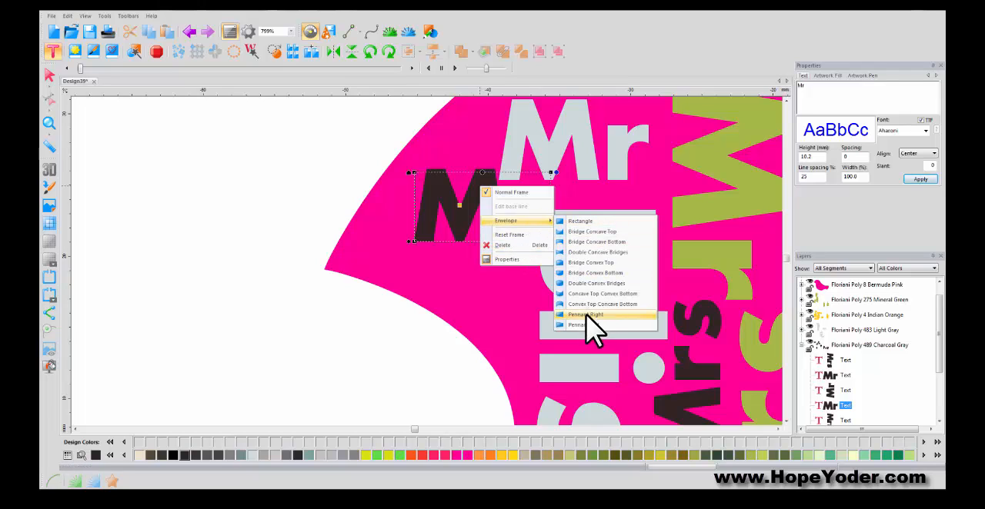
{"action": "left_click", "coordinate": [588, 313]}
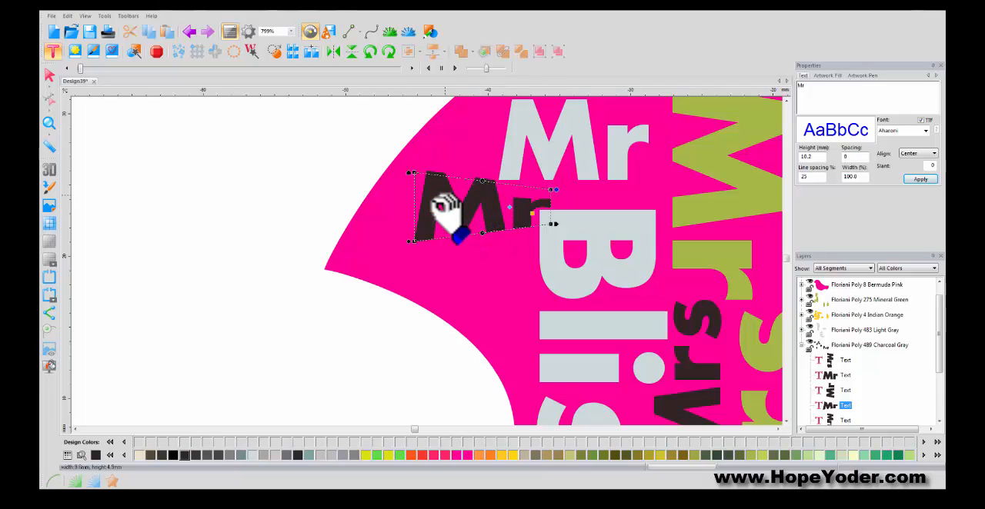
{"action": "left_click_drag", "start_coordinate": [450, 207], "coordinate": [439, 238]}
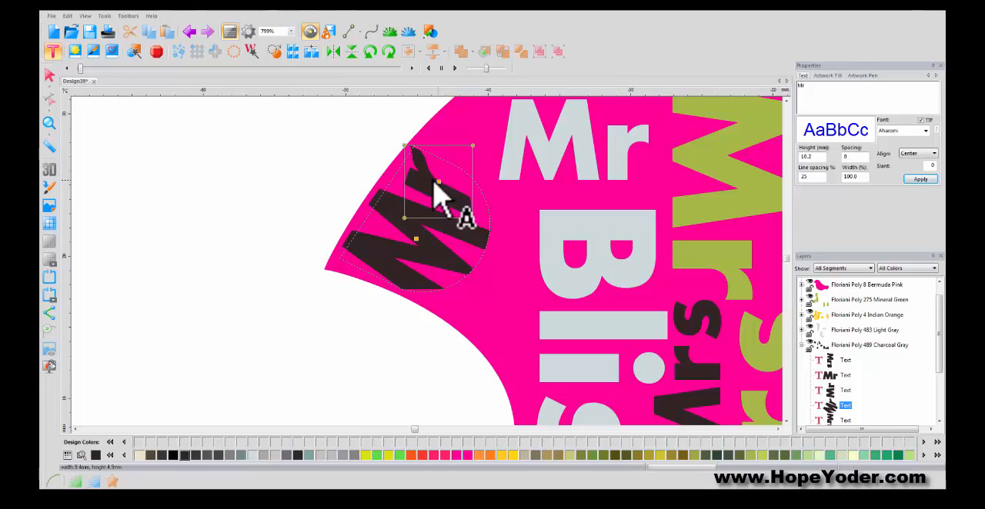
{"action": "left_click", "coordinate": [191, 31]}
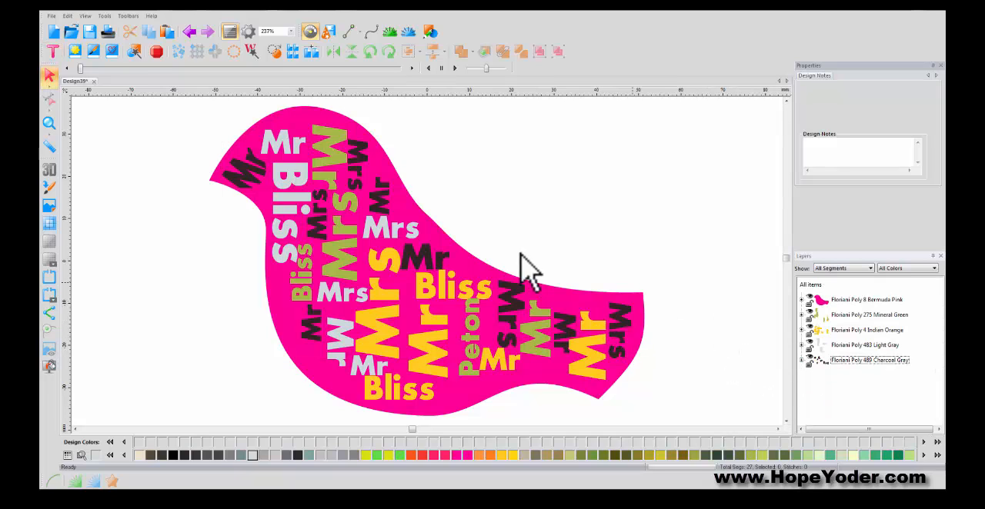
{"action": "mouse_move", "coordinate": [854, 320]}
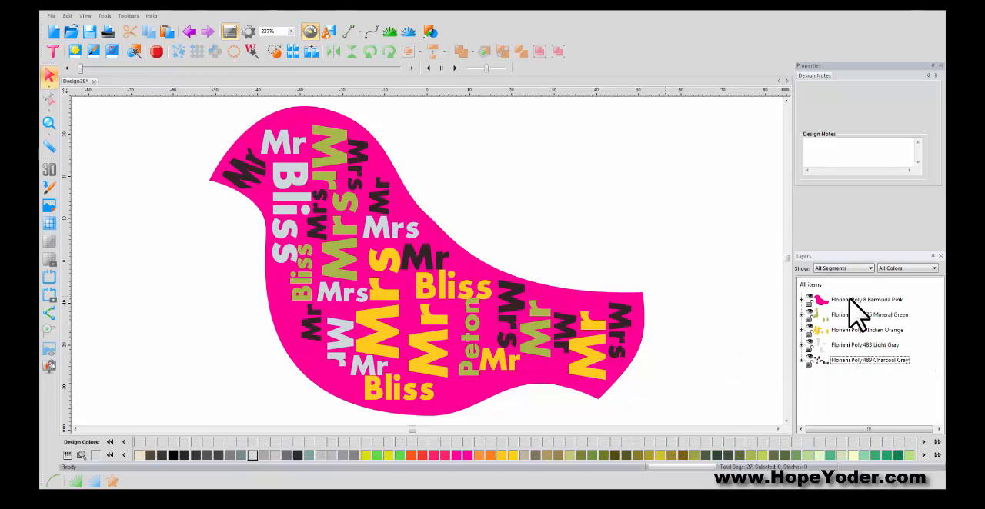
- Check each layer in turn: pink bird, green, yellow-orange, light gray and charcoal word groups
{"action": "left_click", "coordinate": [868, 300]}
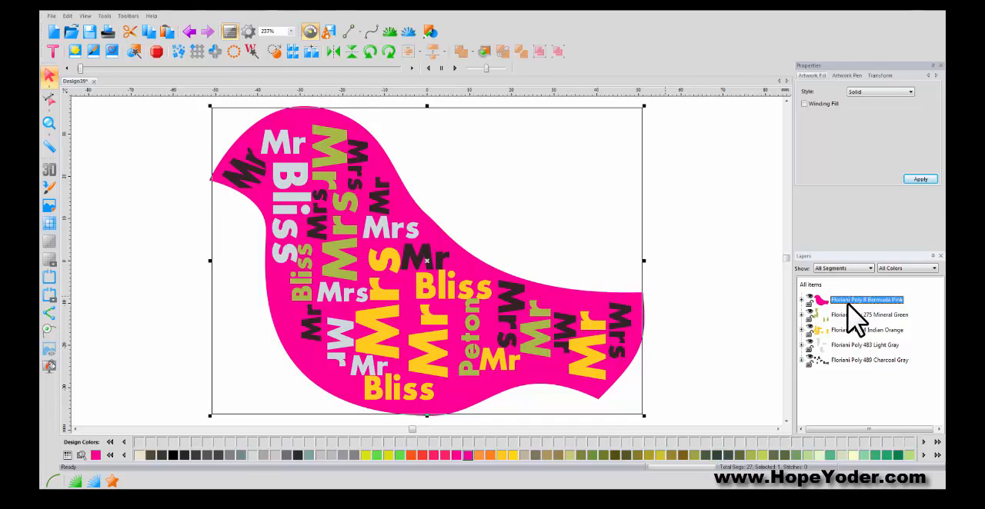
{"action": "left_click", "coordinate": [870, 314]}
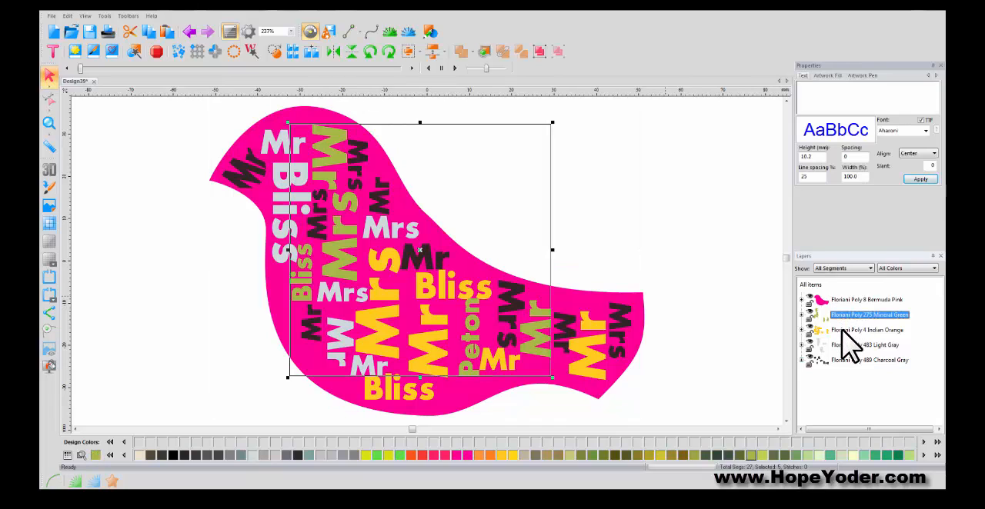
{"action": "left_click", "coordinate": [868, 330]}
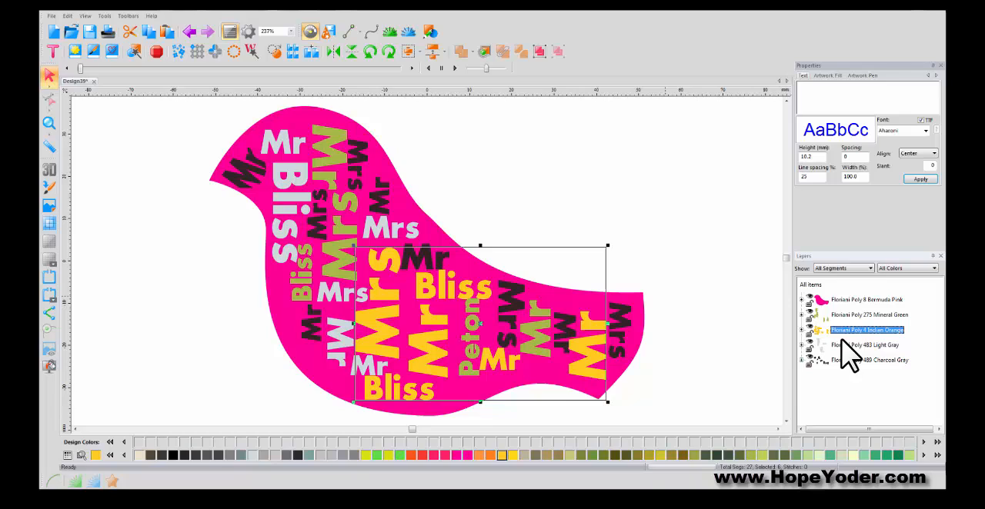
{"action": "left_click", "coordinate": [864, 345]}
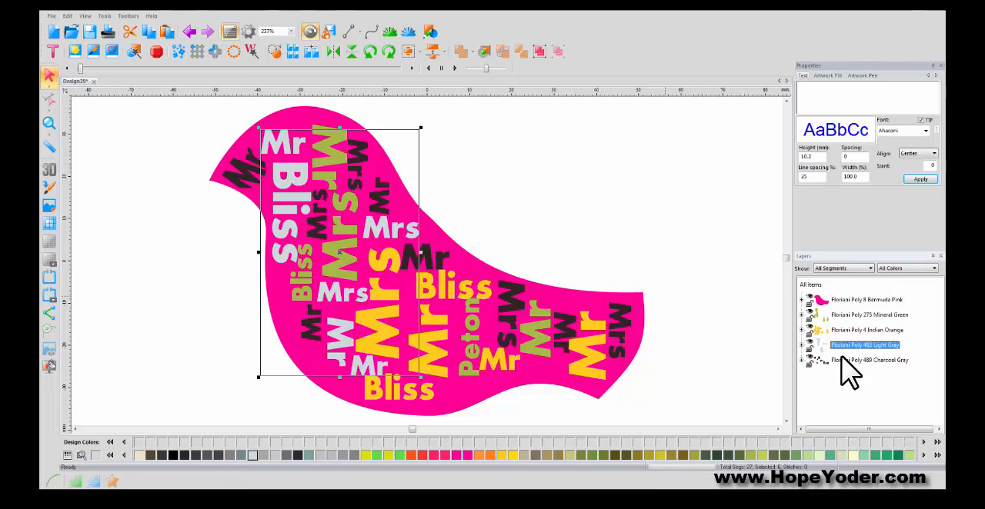
{"action": "left_click", "coordinate": [870, 360]}
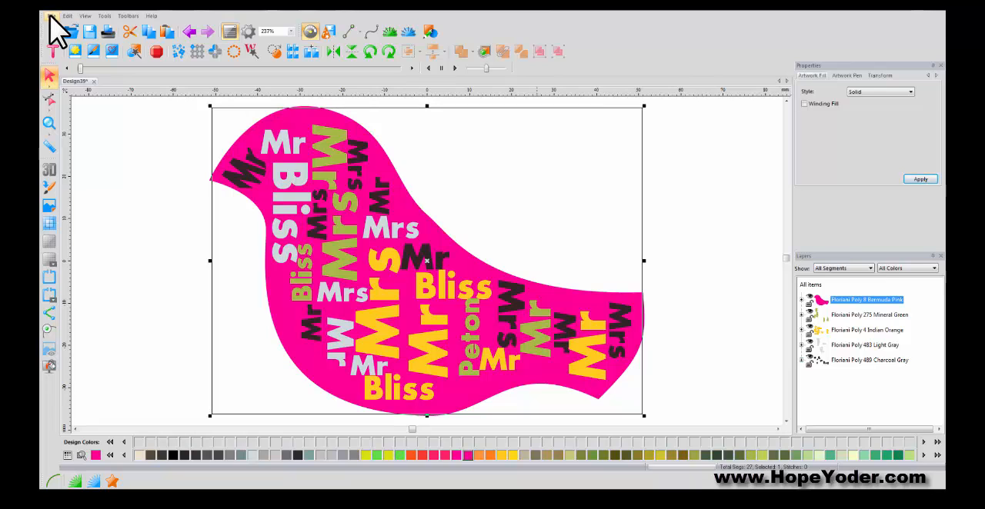
- Export the bird artwork via File > Export, naming it 'you n' and listing SVG/DXF/HPGL save types
{"action": "left_click", "coordinate": [67, 16]}
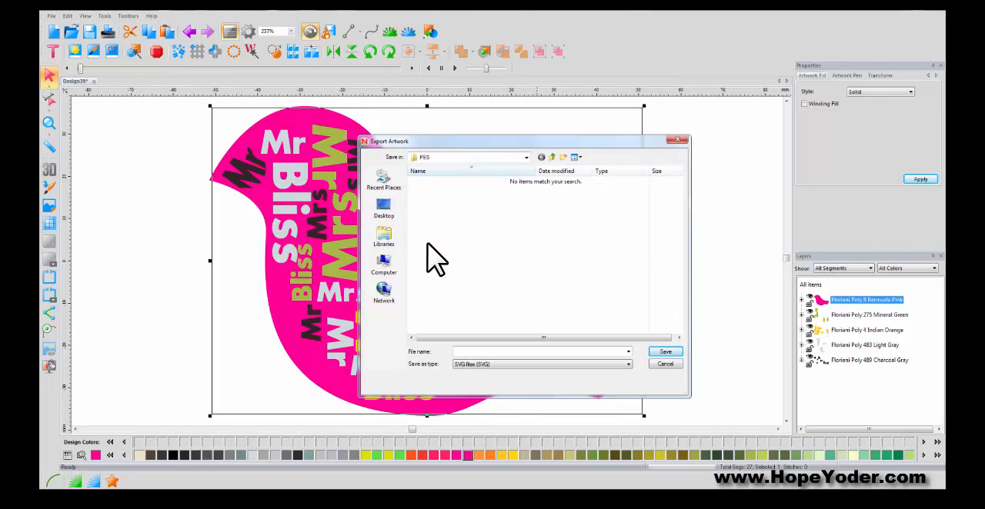
{"action": "type", "text": "you name"}
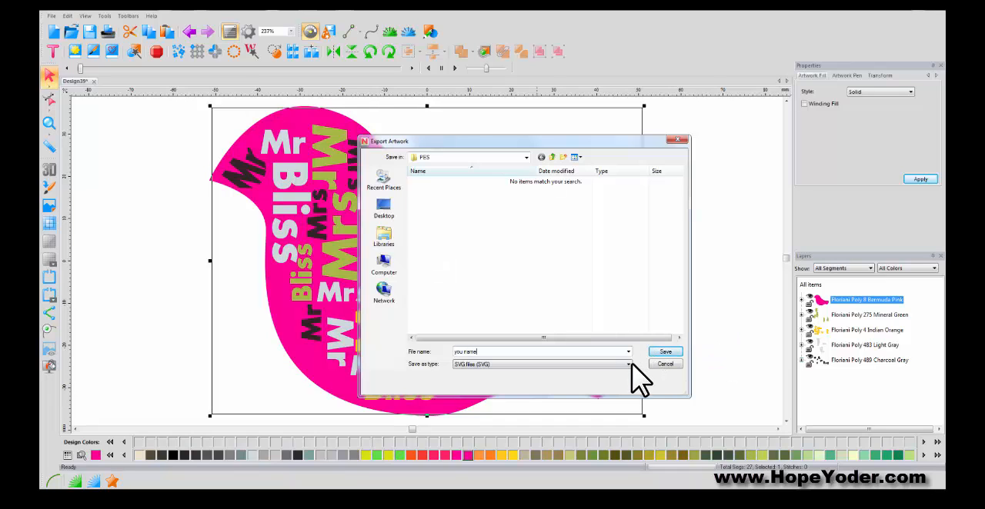
{"action": "left_click", "coordinate": [628, 363]}
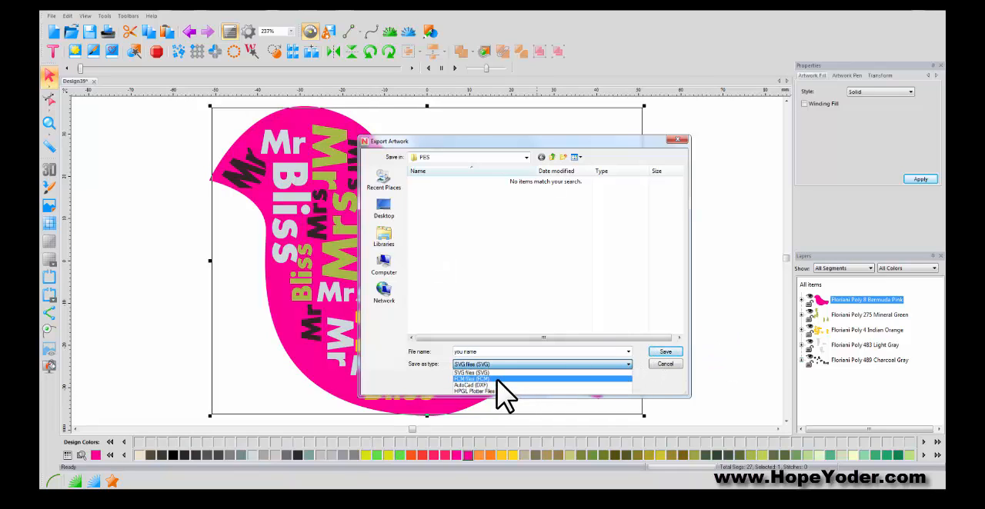
{"action": "mouse_move", "coordinate": [492, 384]}
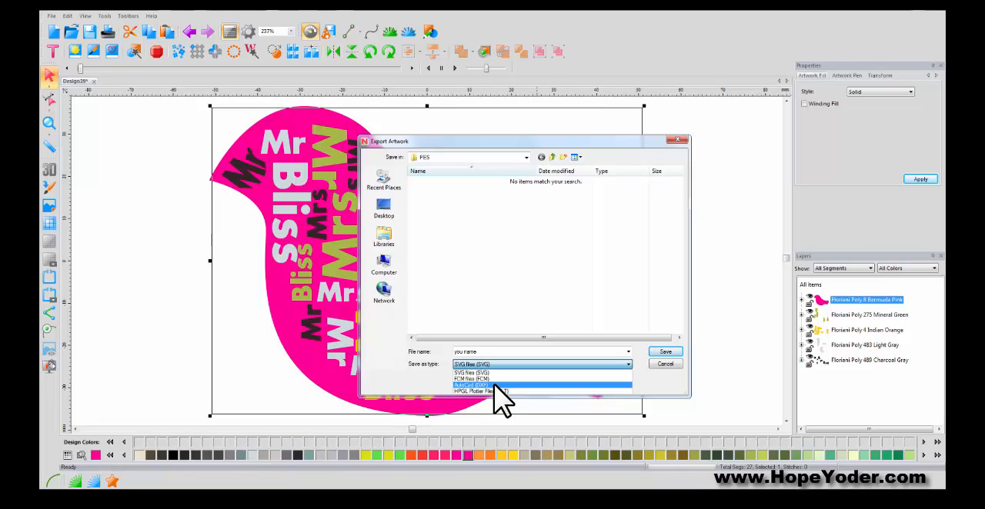
{"action": "mouse_move", "coordinate": [513, 393]}
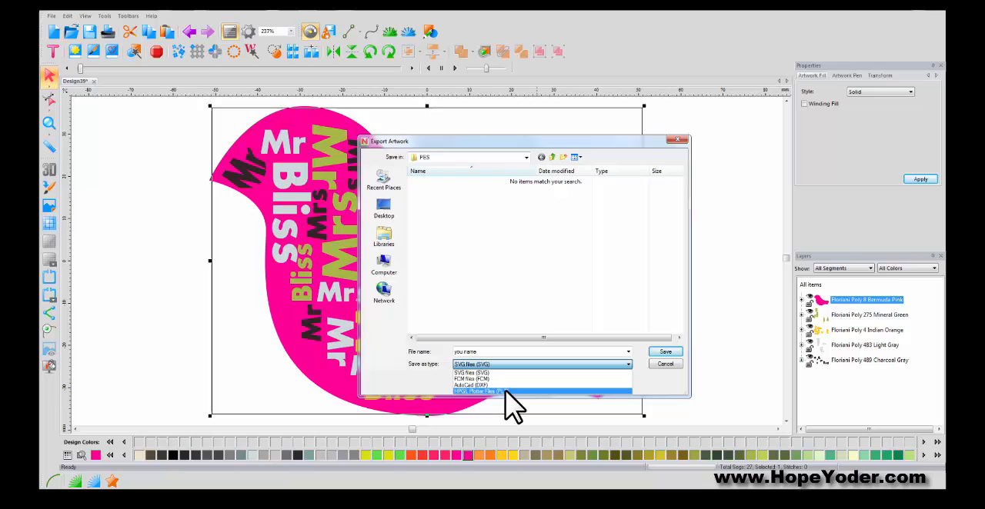